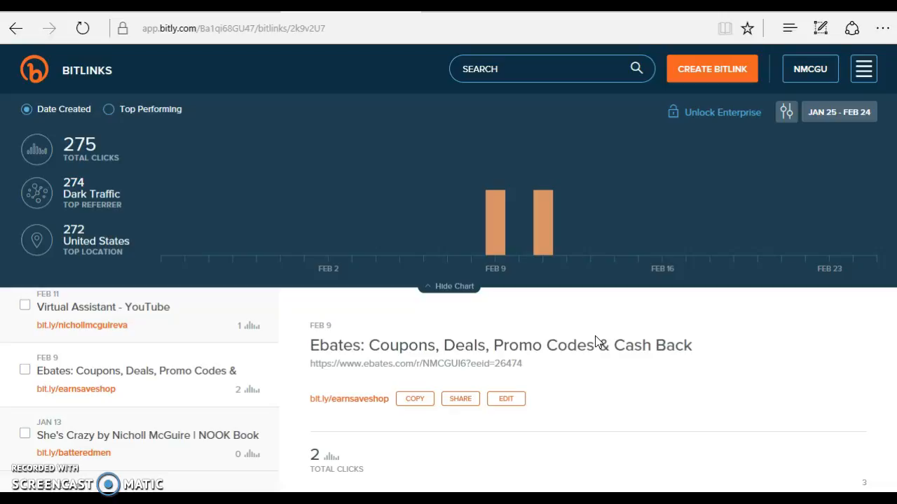
mouse_move(449, 204)
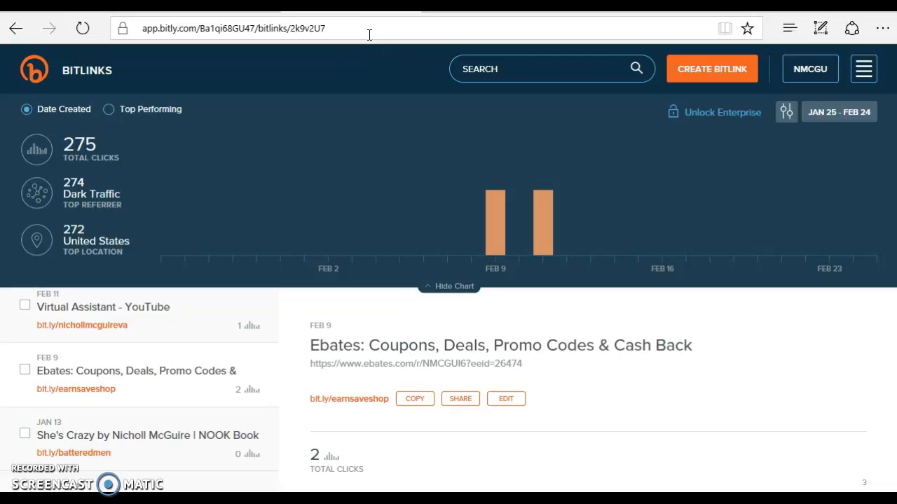
mouse_move(226, 291)
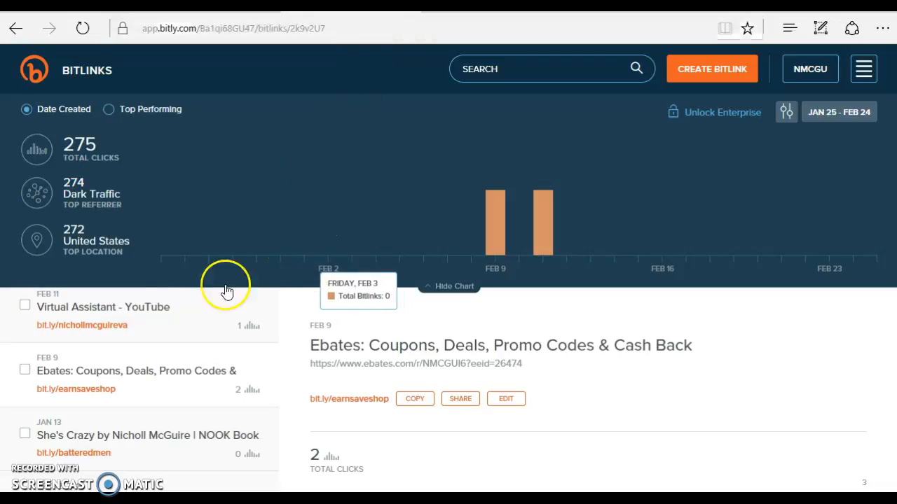
mouse_move(102, 323)
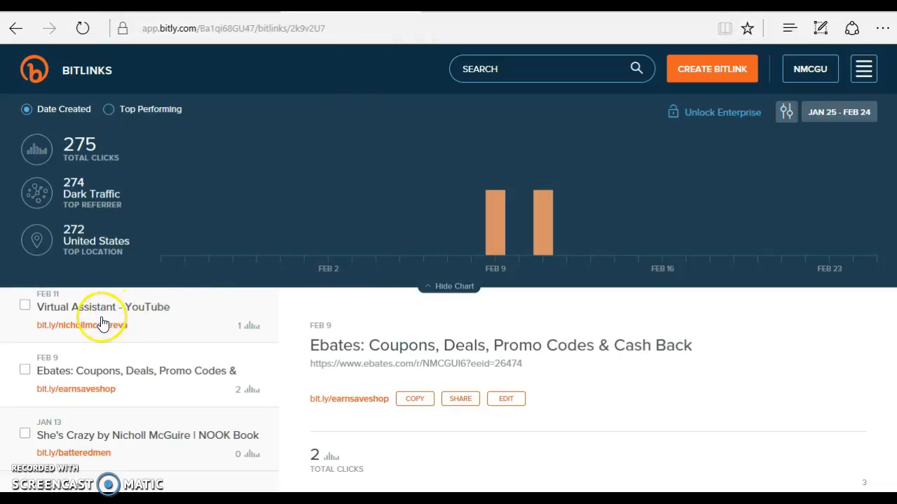
mouse_move(112, 333)
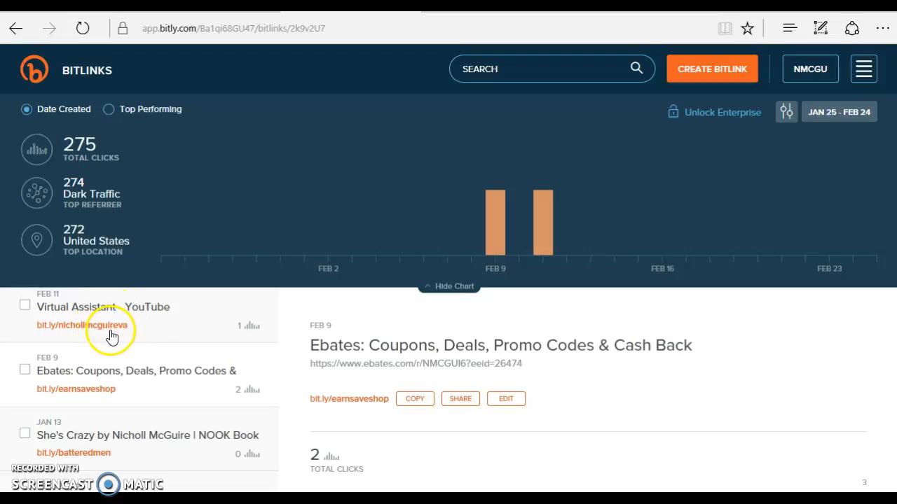
mouse_move(132, 315)
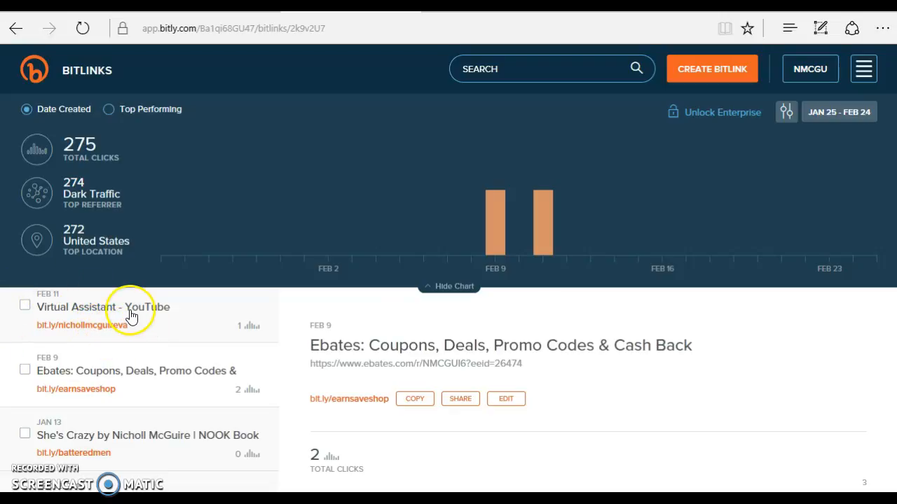
mouse_move(123, 337)
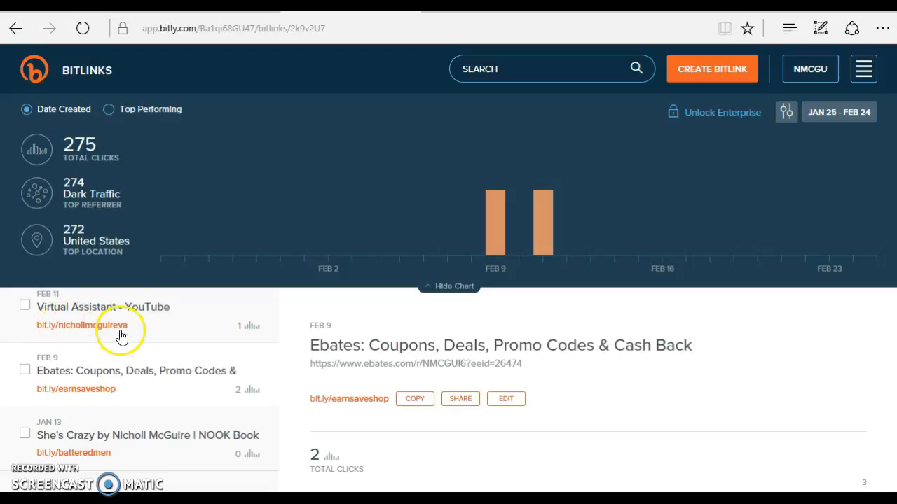
mouse_move(103, 335)
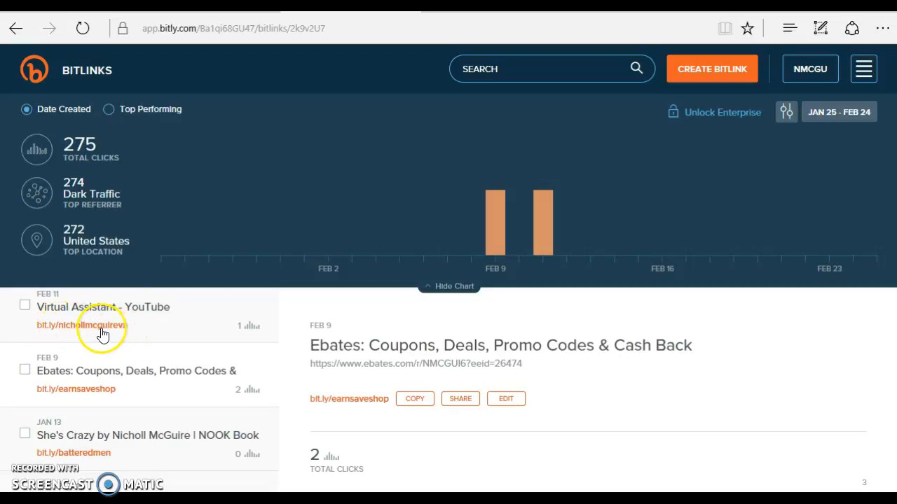
mouse_move(122, 352)
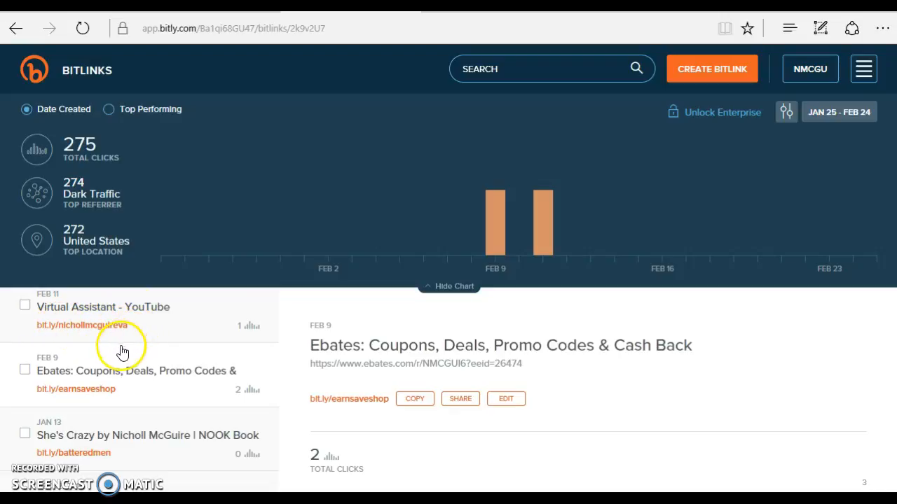
mouse_move(72, 392)
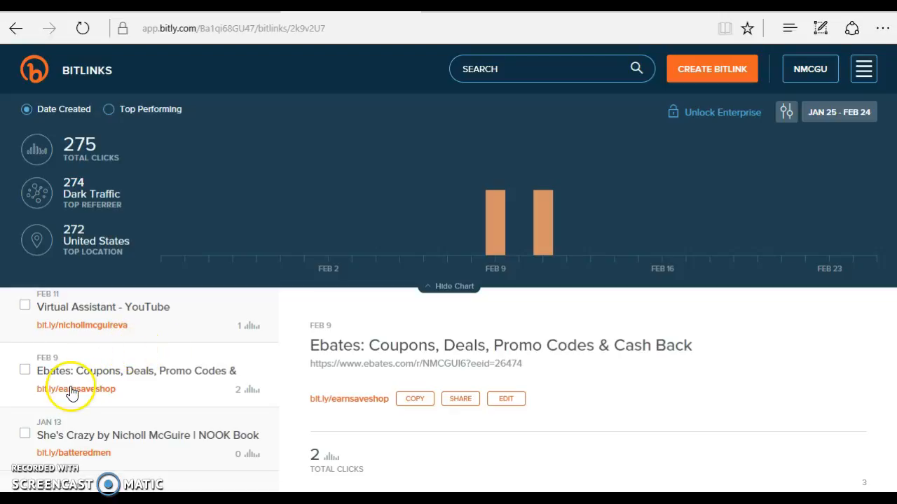
mouse_move(77, 394)
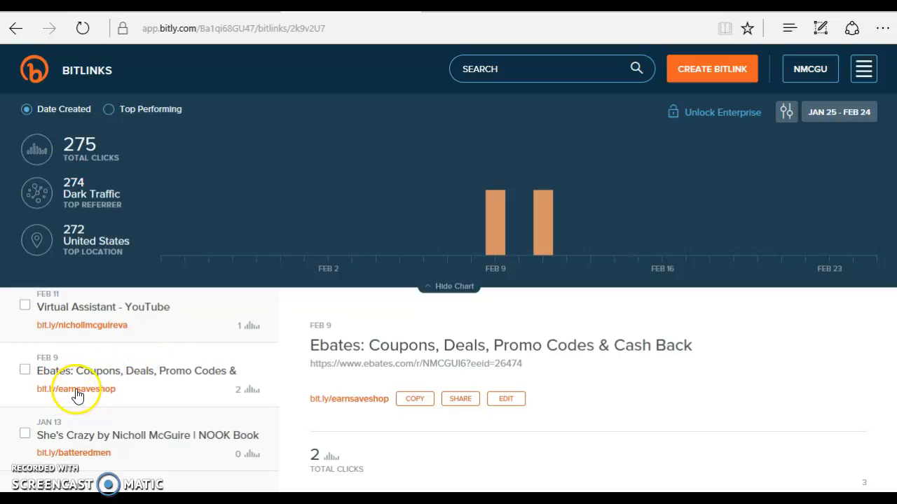
mouse_move(120, 399)
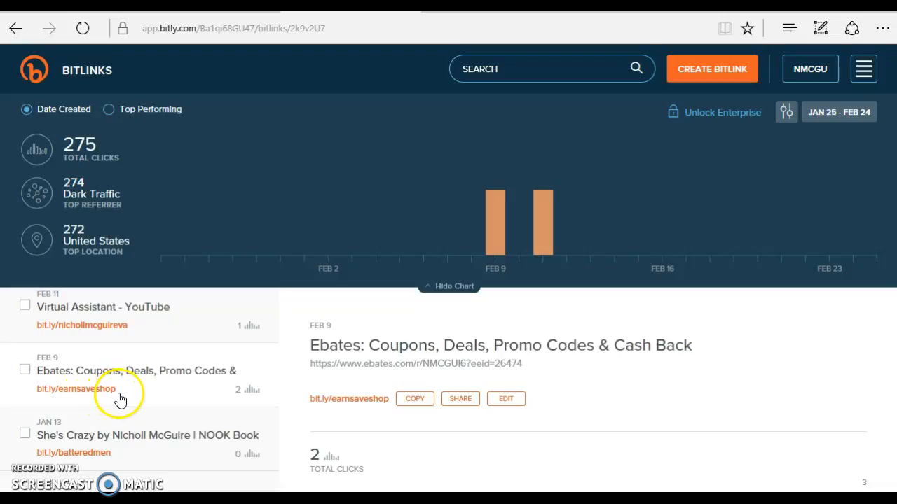
mouse_move(140, 392)
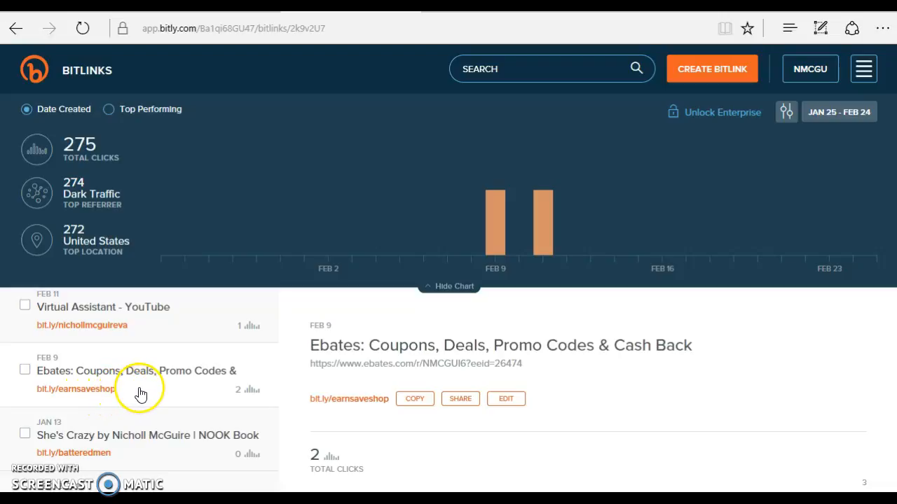
mouse_move(449, 343)
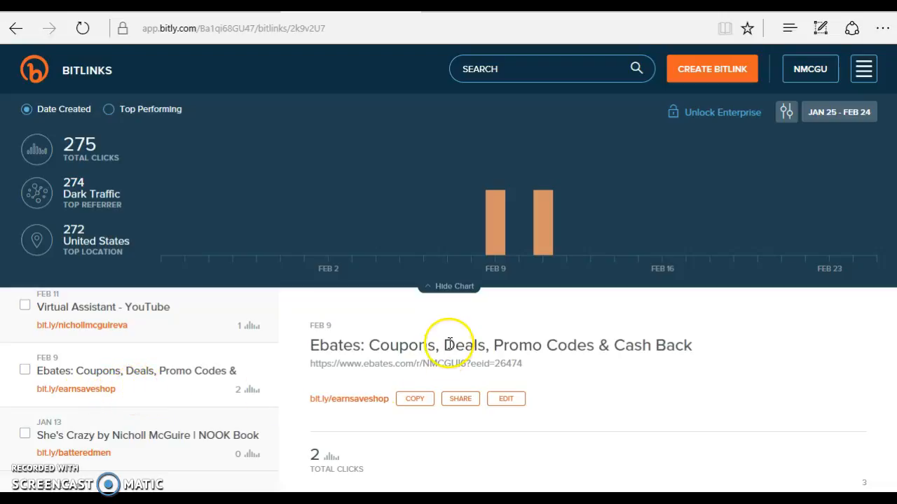
mouse_move(412, 362)
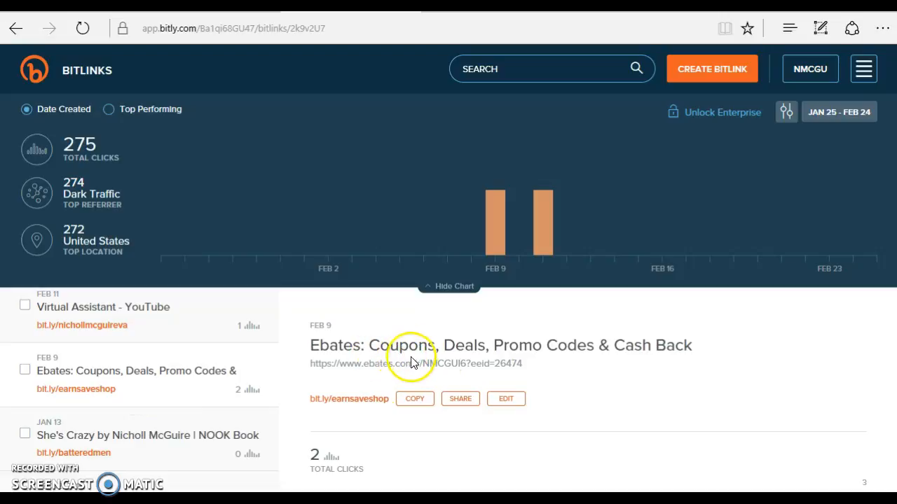
mouse_move(370, 384)
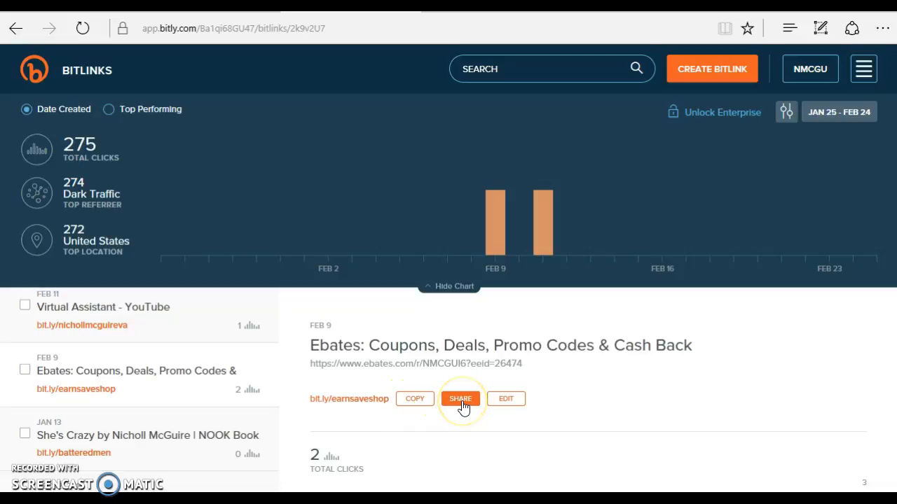
mouse_move(443, 402)
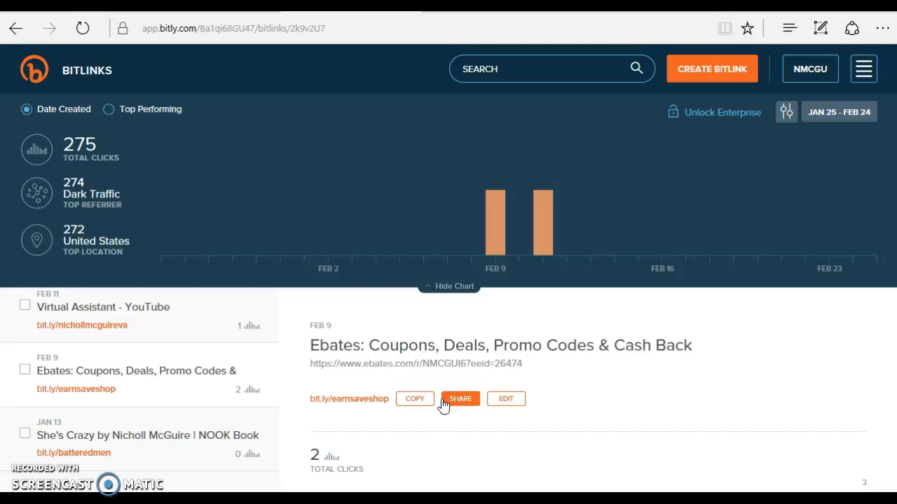
mouse_move(384, 393)
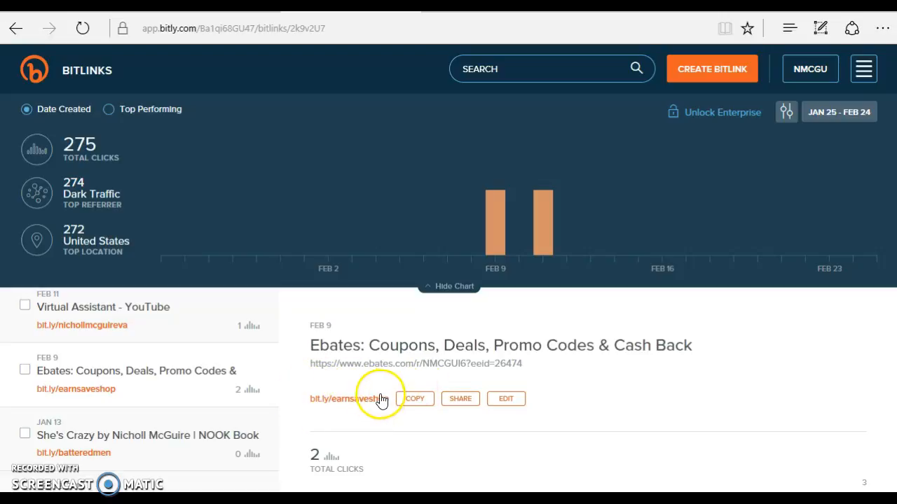
mouse_move(380, 413)
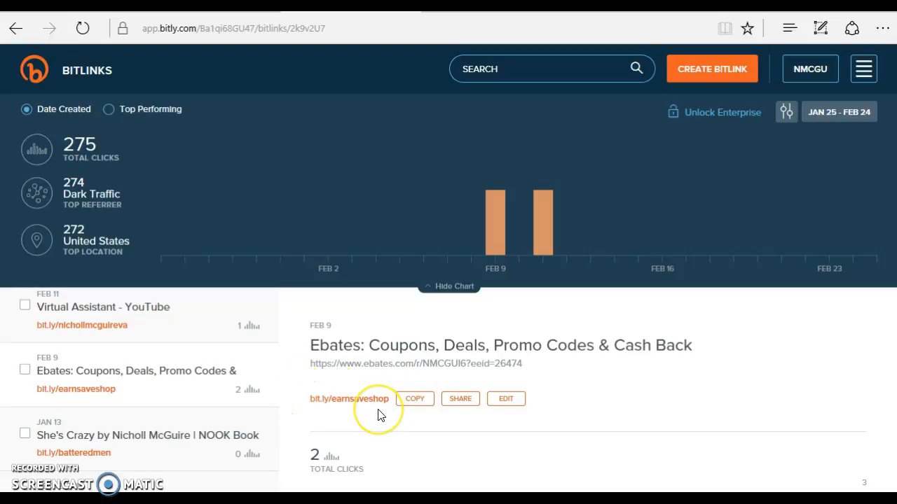
mouse_move(381, 412)
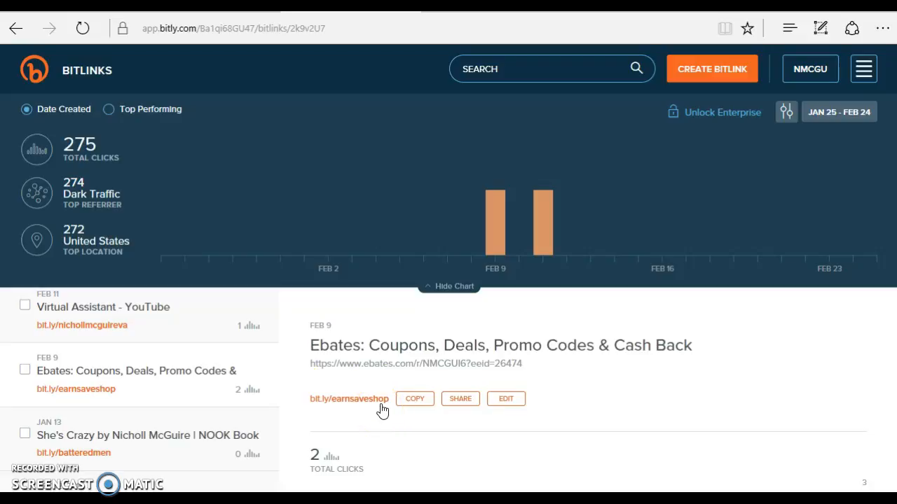
mouse_move(389, 410)
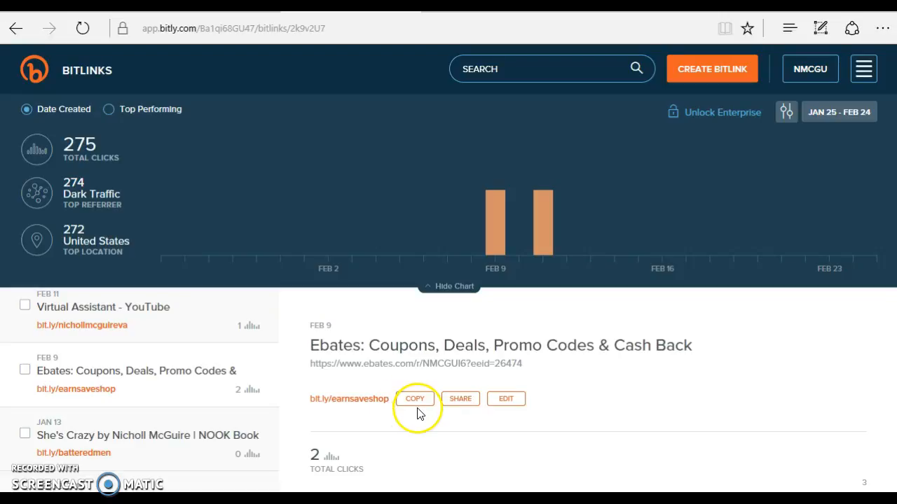
mouse_move(356, 410)
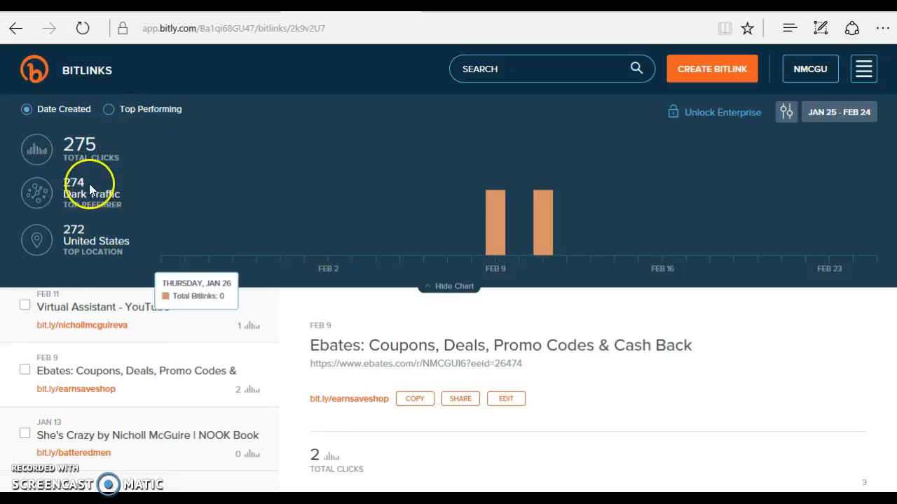
mouse_move(98, 185)
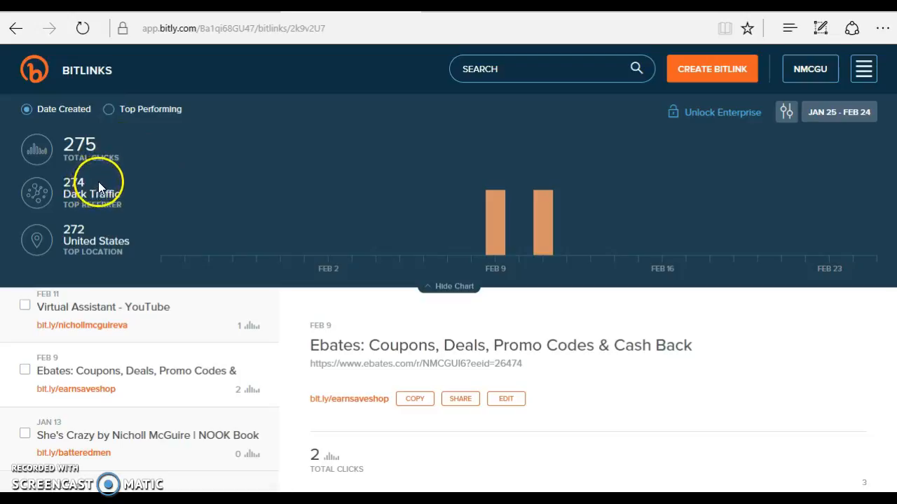
mouse_move(101, 185)
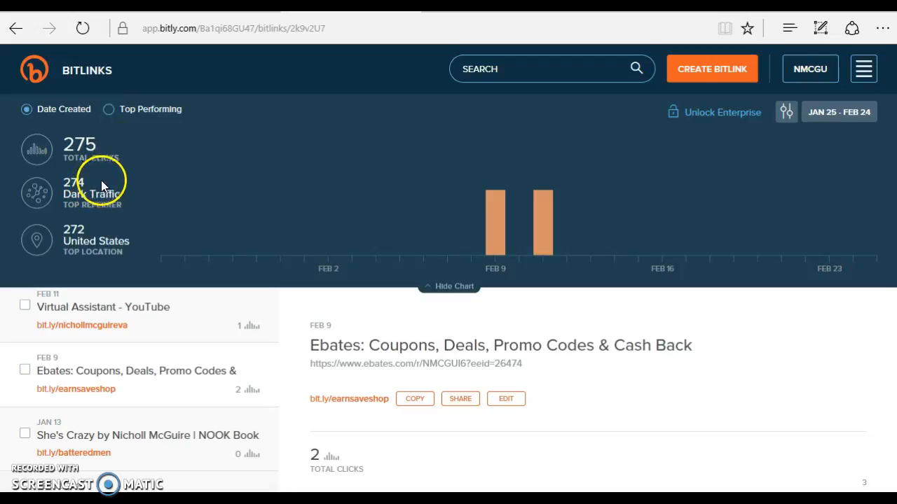
mouse_move(157, 311)
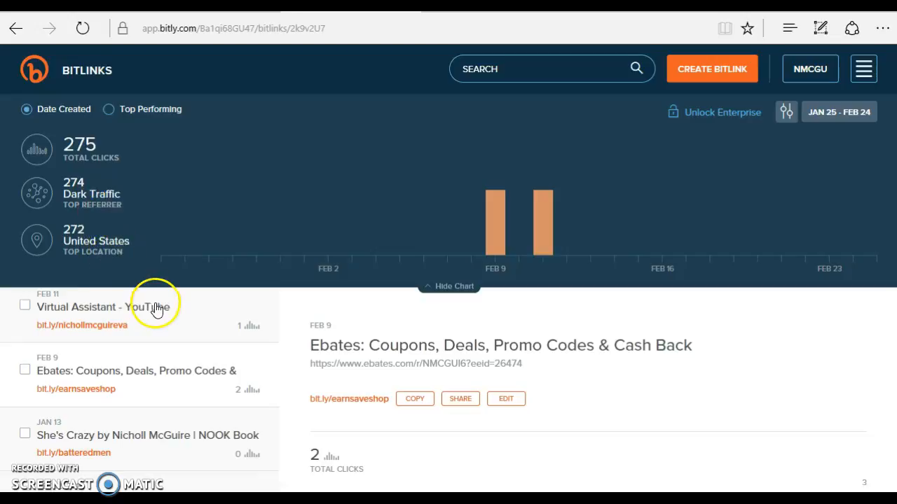
mouse_move(163, 317)
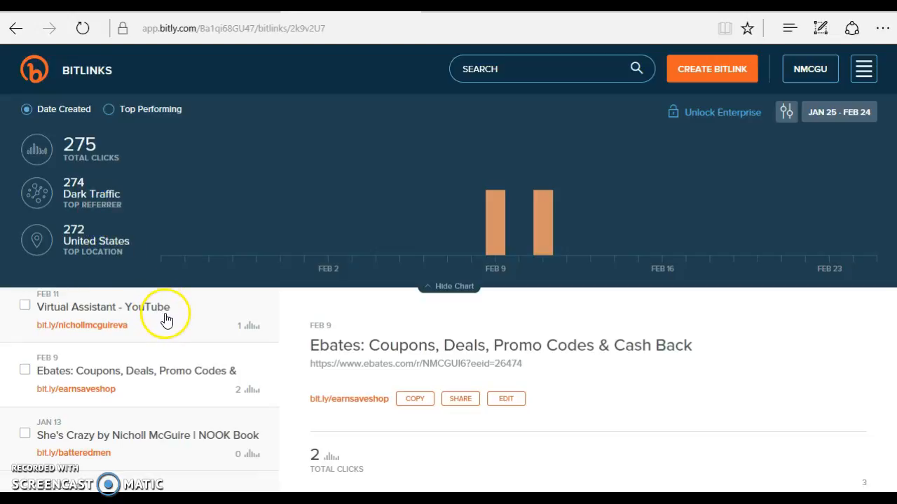
mouse_move(168, 316)
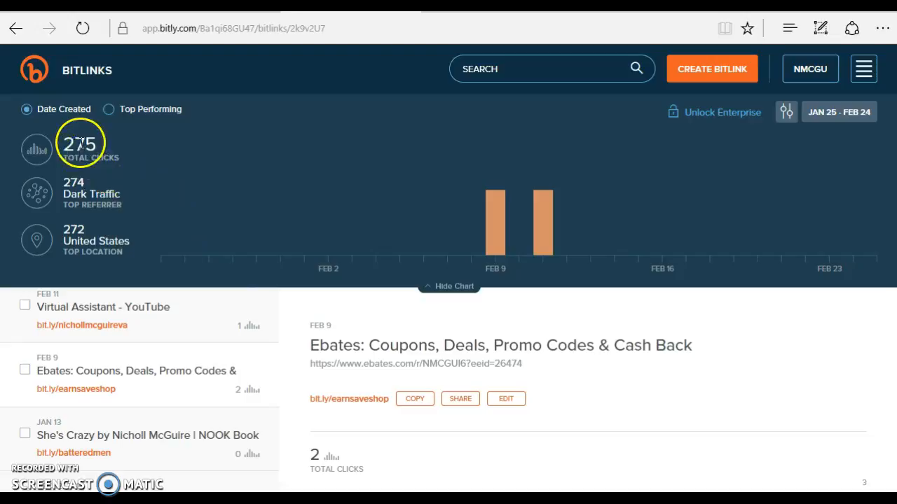
mouse_move(161, 221)
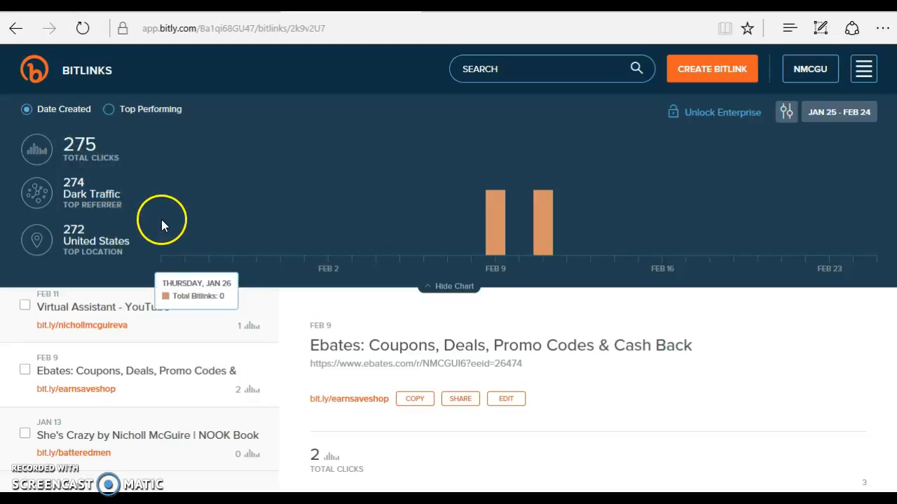
mouse_move(179, 245)
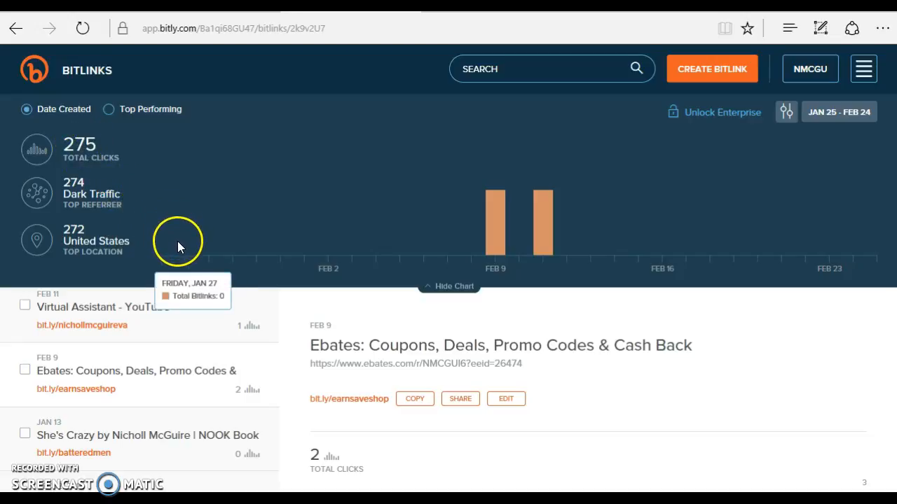
mouse_move(238, 262)
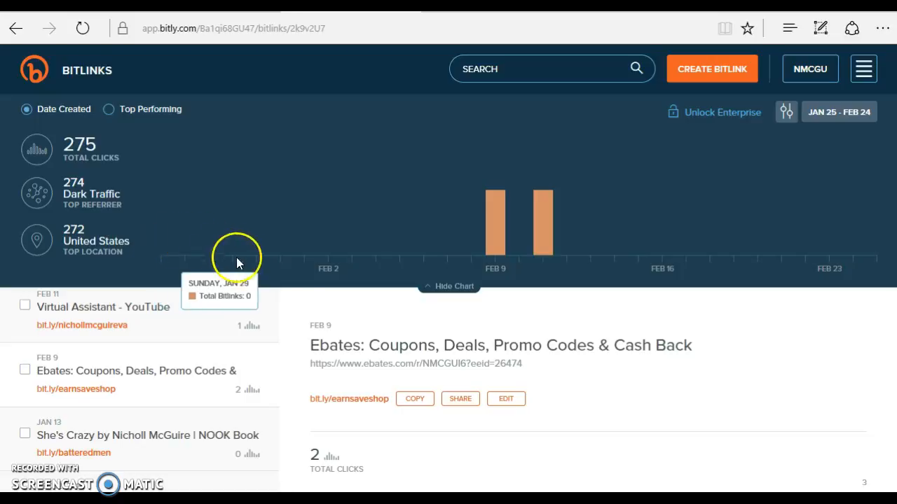
mouse_move(609, 329)
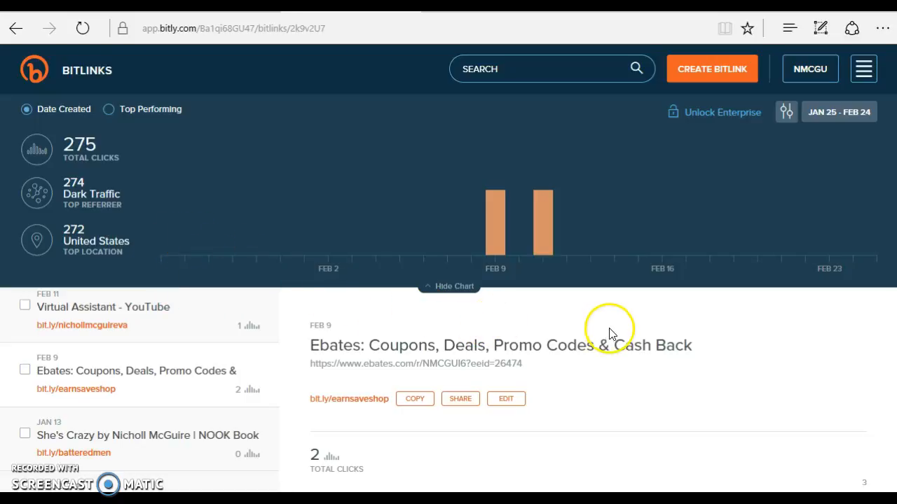
mouse_move(641, 371)
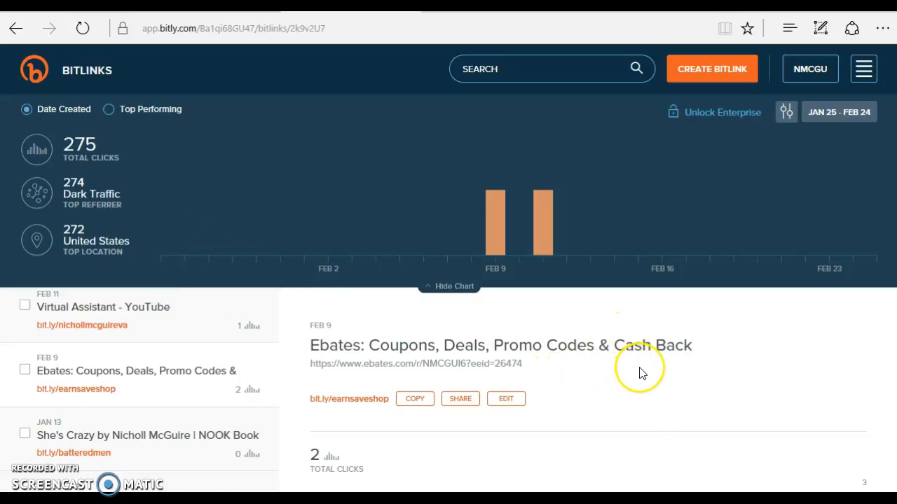
mouse_move(646, 377)
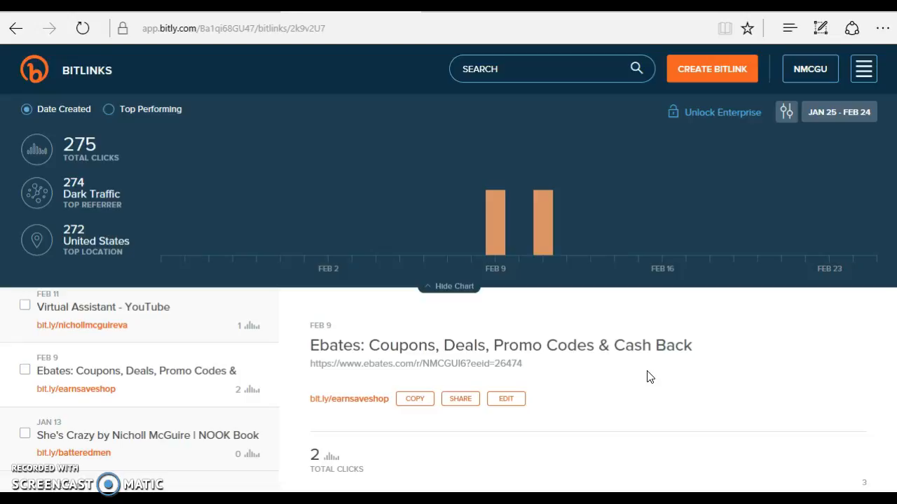
mouse_move(654, 380)
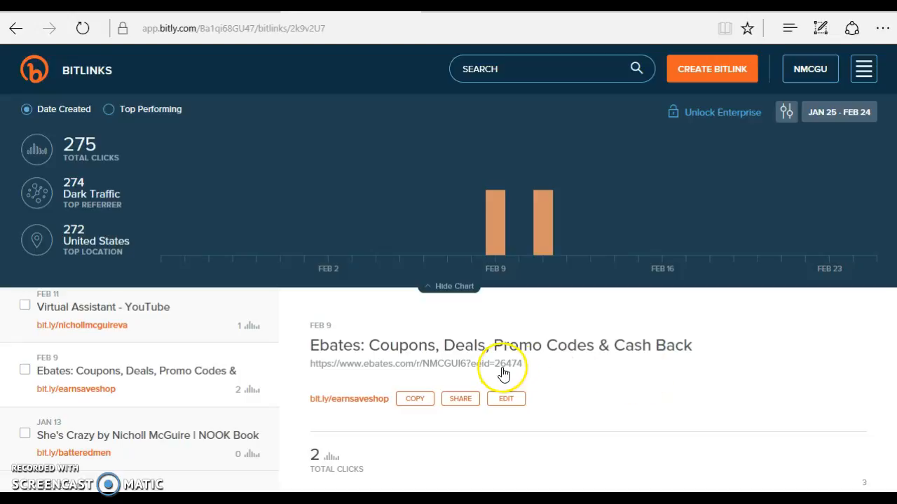
mouse_move(641, 385)
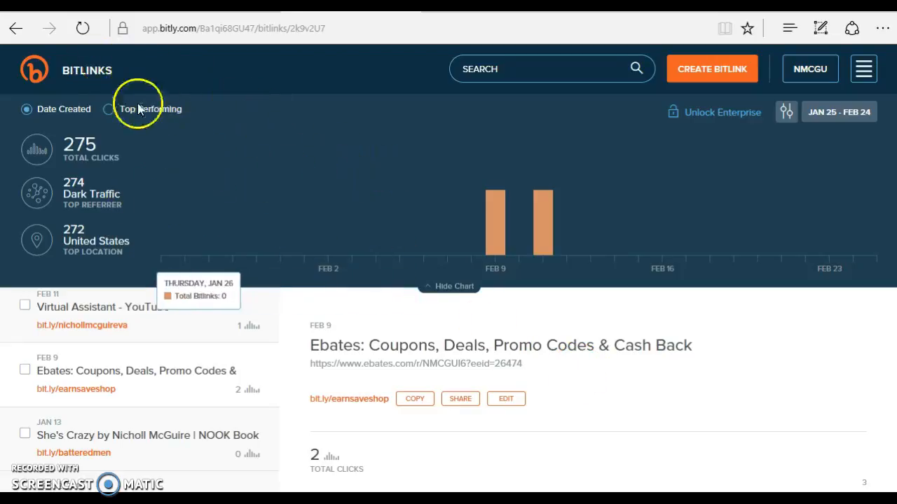
mouse_move(330, 195)
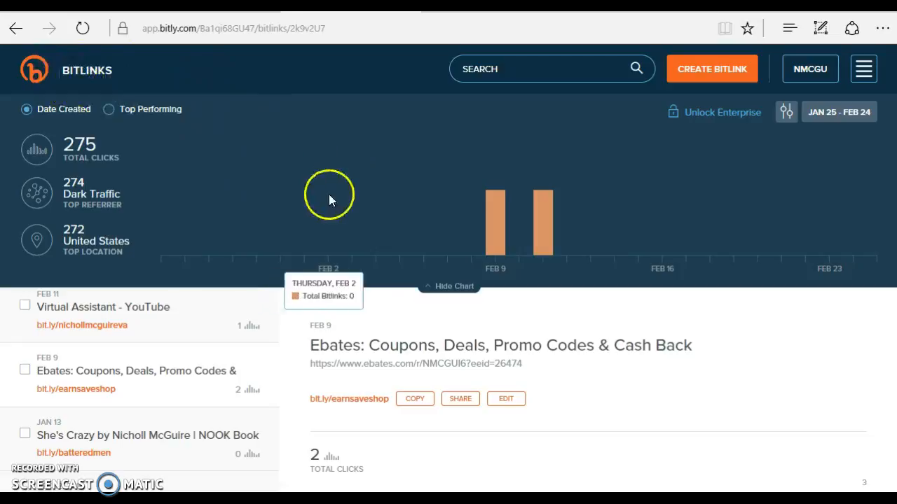
mouse_move(641, 371)
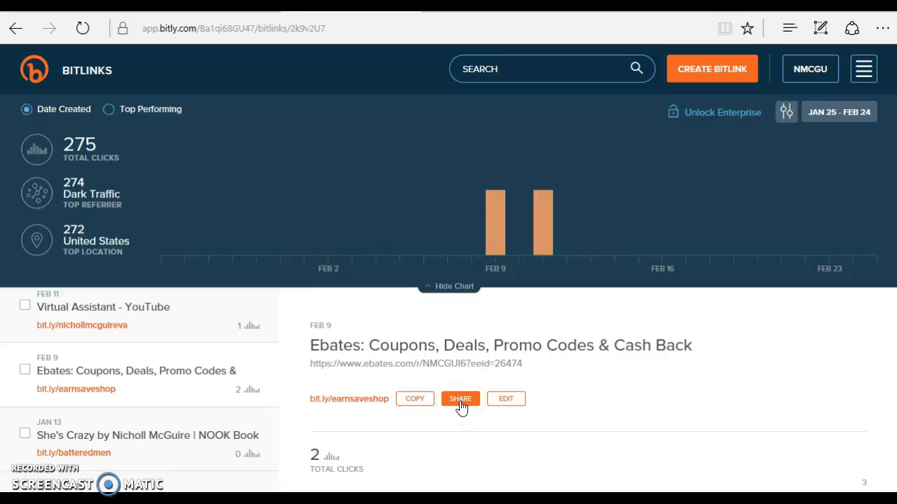
Share the Ebates bitlink as a tweet to the linked Twitter account and close the share panel
left_click(460, 399)
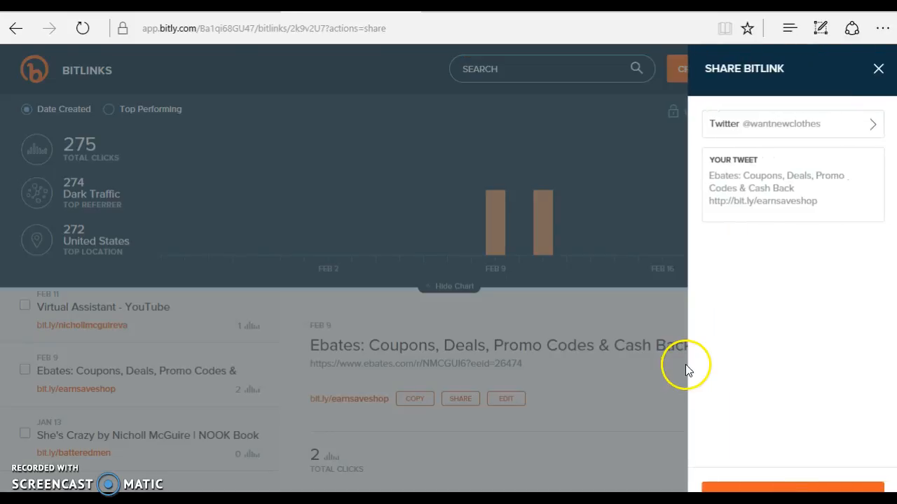
mouse_move(795, 202)
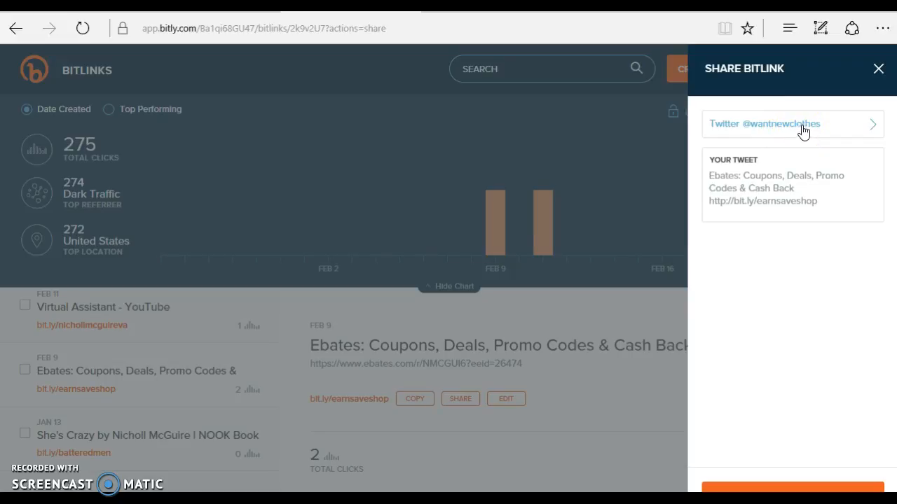
mouse_move(809, 147)
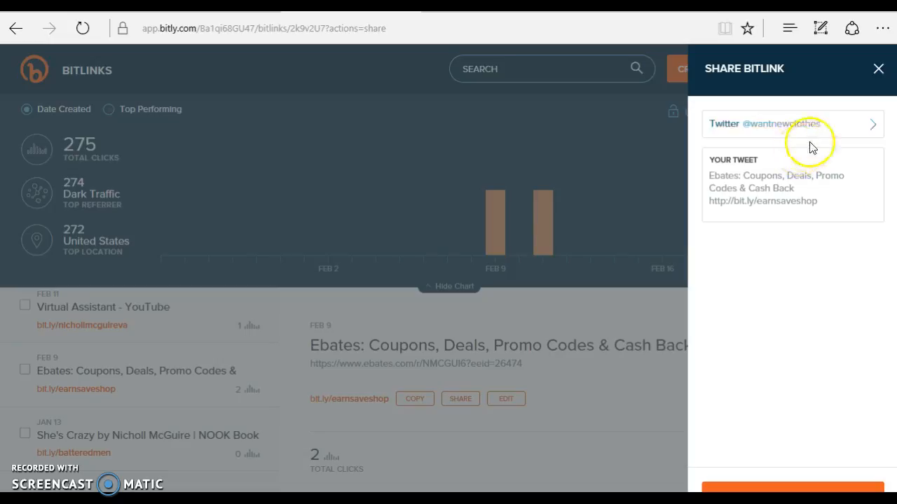
mouse_move(782, 127)
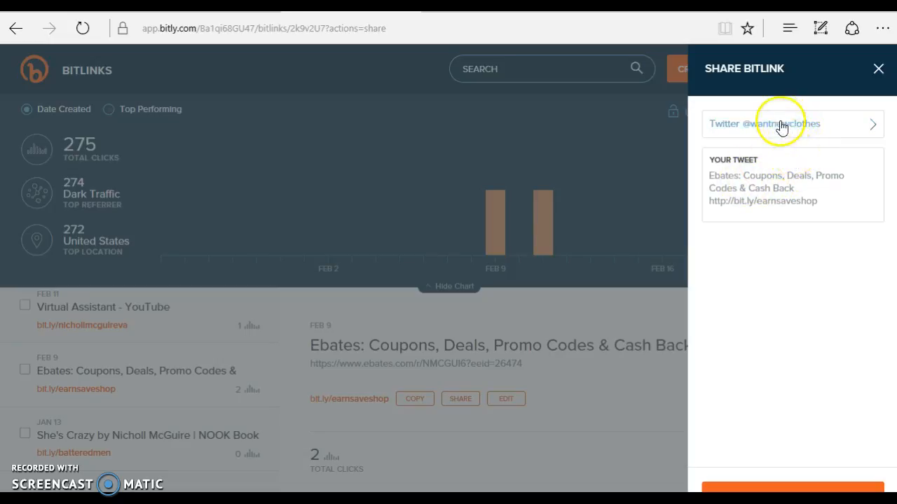
mouse_move(764, 137)
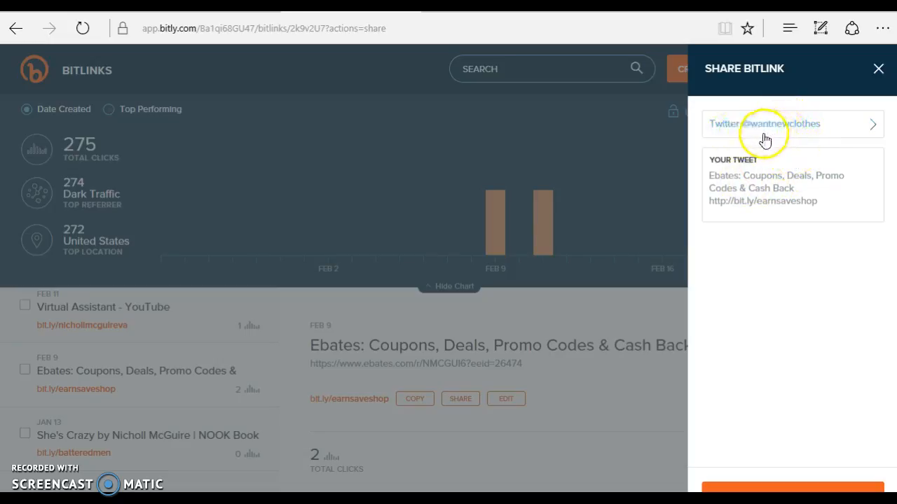
mouse_move(808, 178)
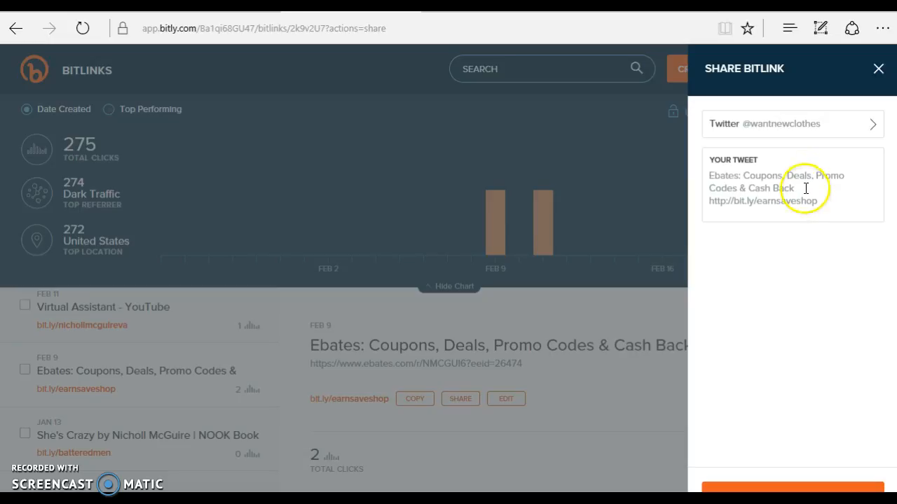
mouse_move(805, 375)
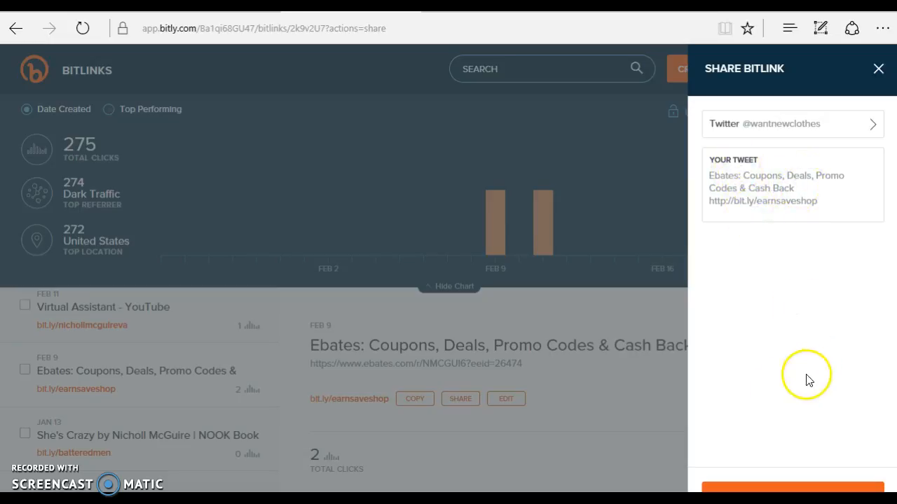
mouse_move(806, 374)
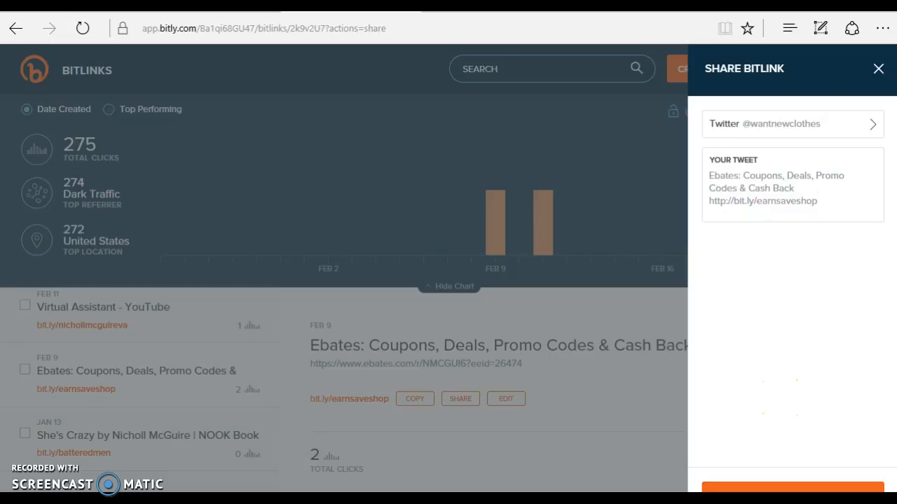
left_click(792, 487)
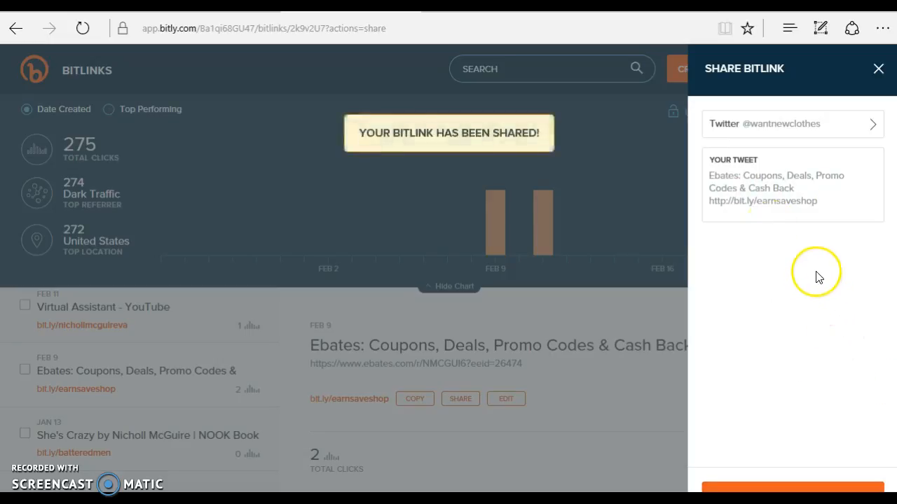
mouse_move(553, 130)
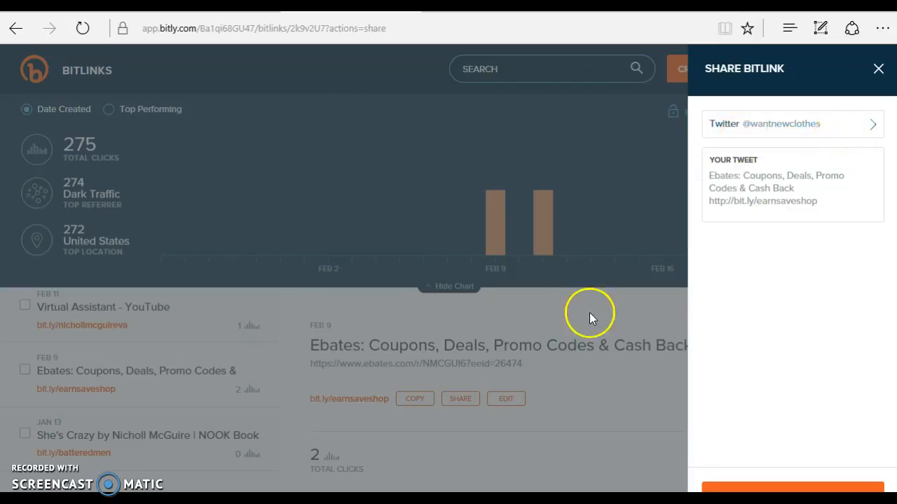
mouse_move(784, 262)
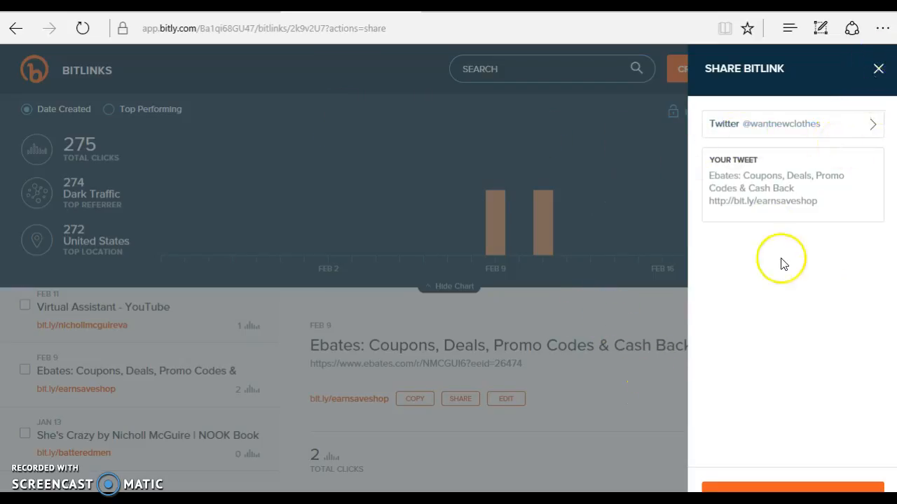
mouse_move(879, 68)
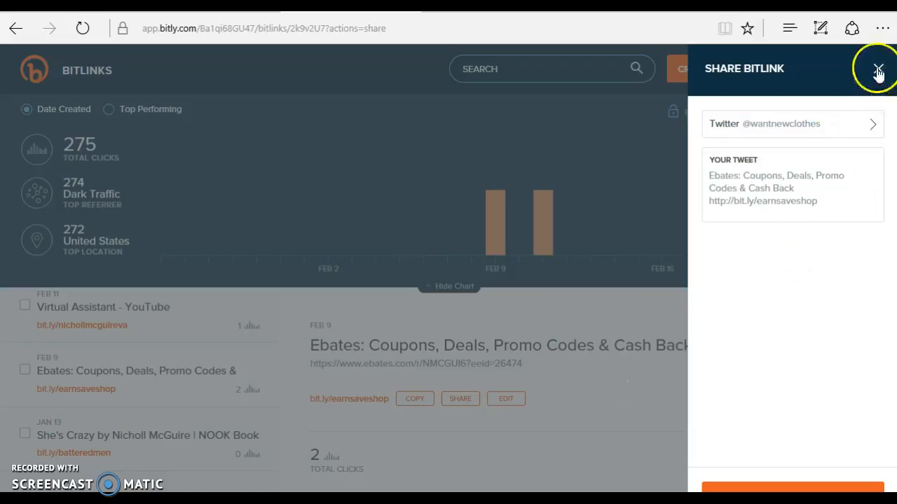
left_click(877, 70)
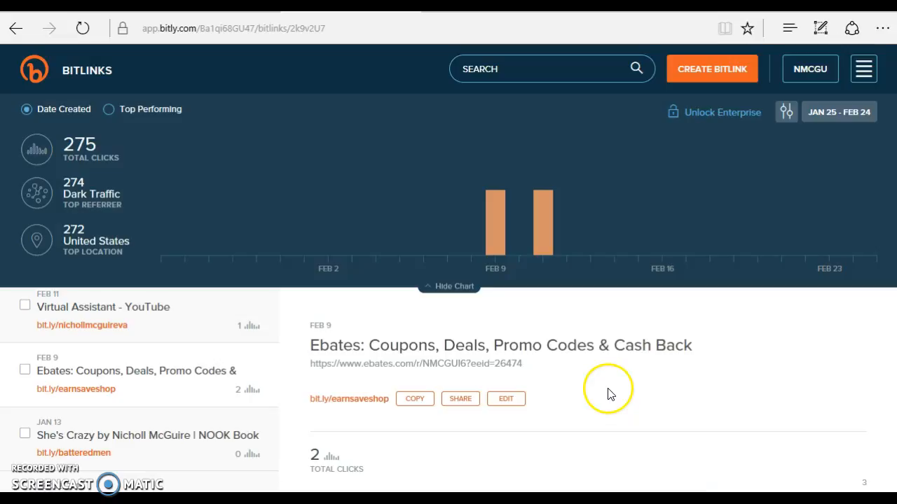
Select the Virtual Assistant - YouTube bitlink from the list to show its details
scroll("down", 3)
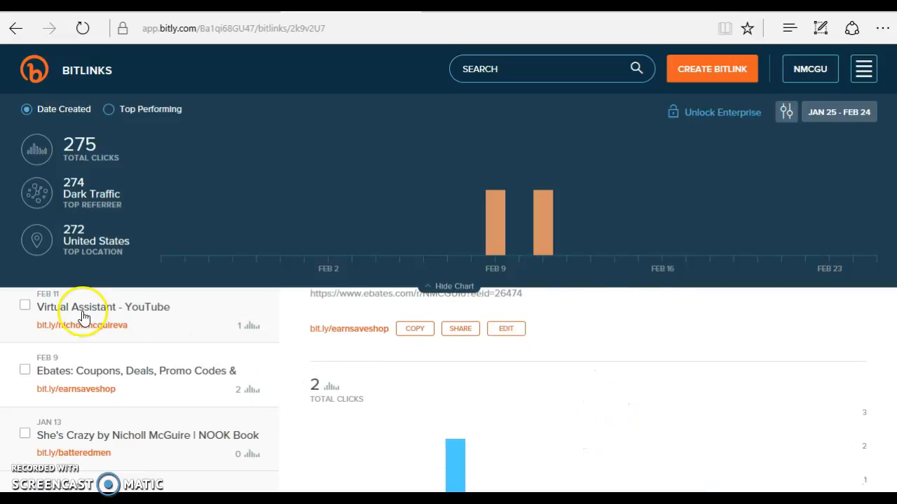
left_click(103, 307)
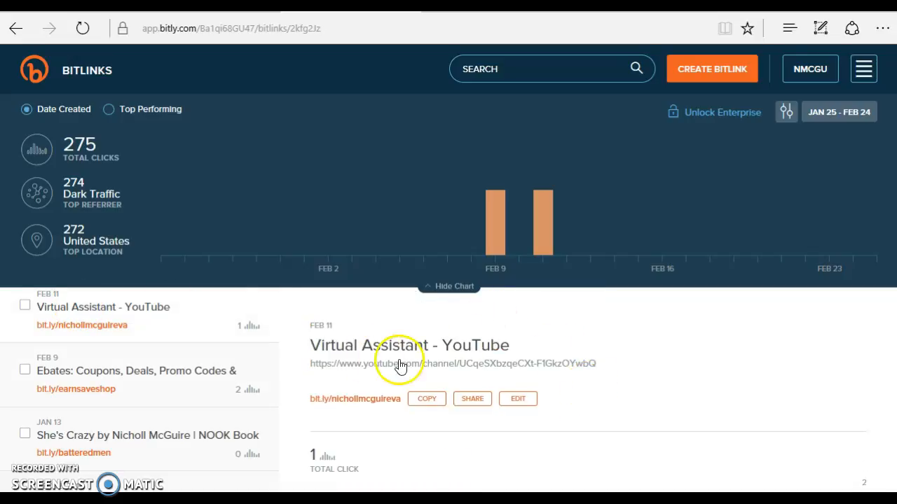
mouse_move(521, 369)
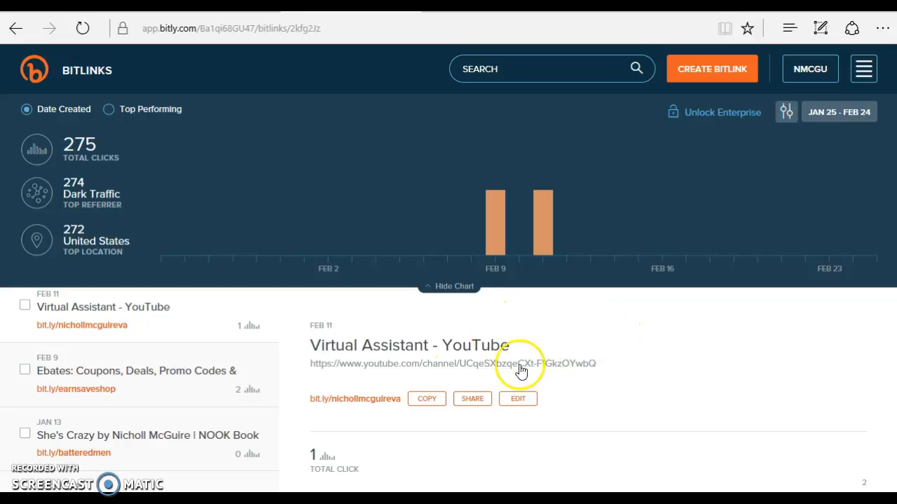
Begin sharing the Virtual Assistant bitlink and pick a linked Twitter account for the tweet
left_click(471, 398)
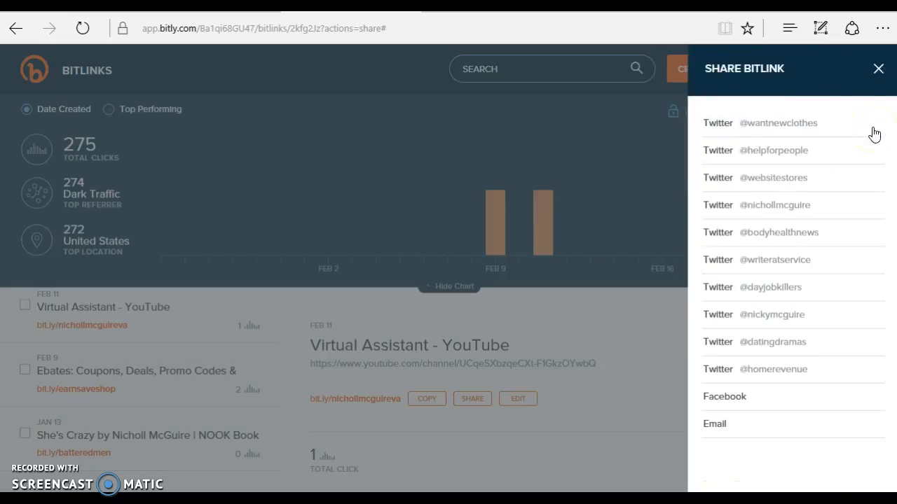
mouse_move(775, 172)
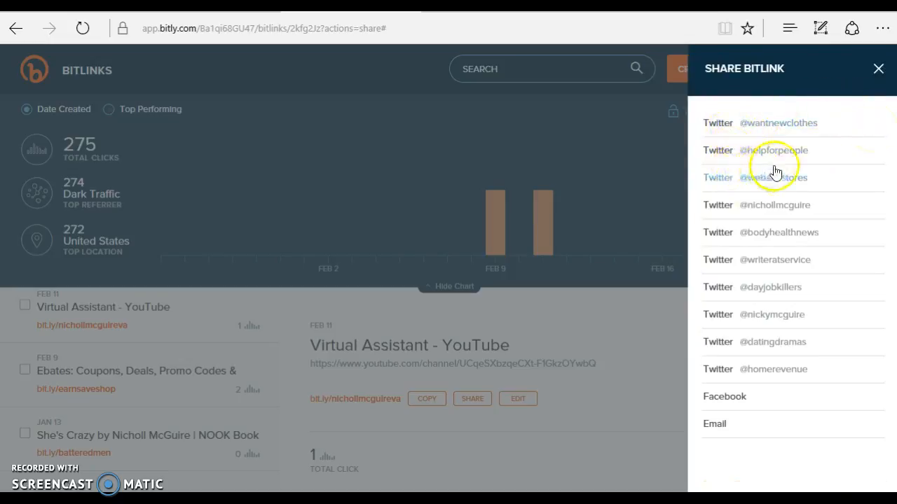
left_click(774, 206)
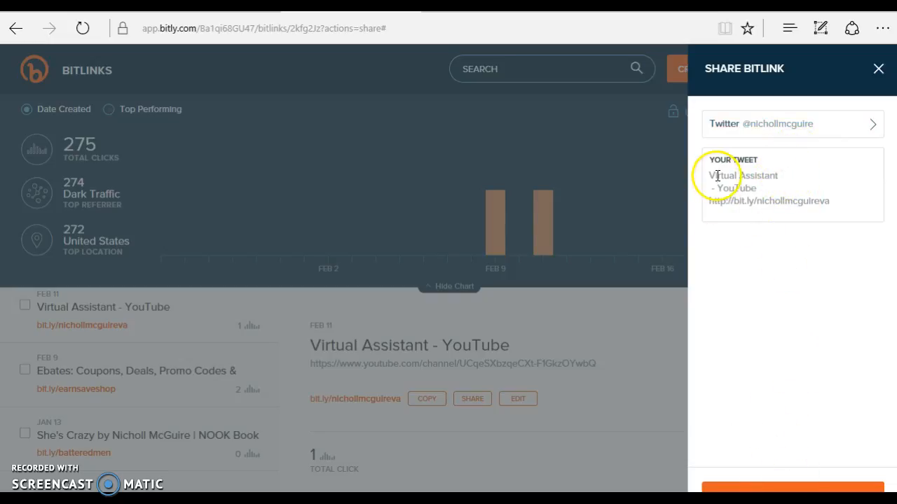
Rewrite the tweet to 'Do you need a virtual assistant? See here:', share it, and close the panel
left_click(776, 185)
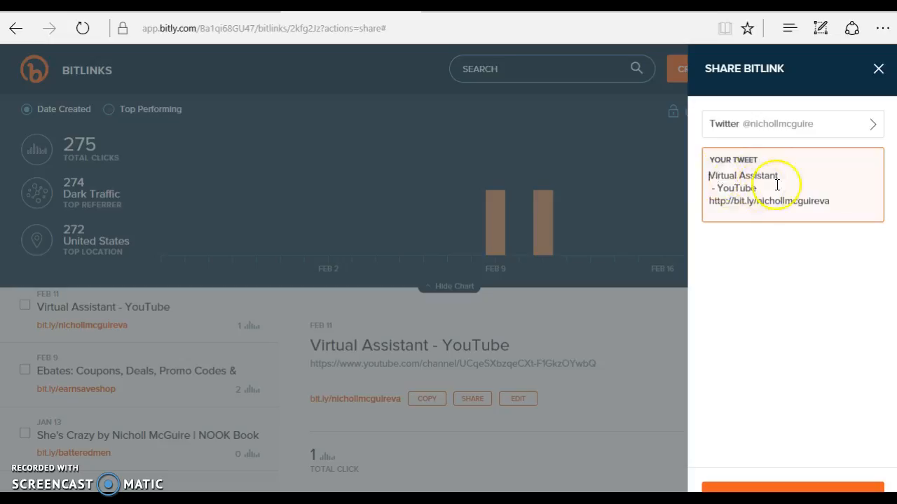
type("You need")
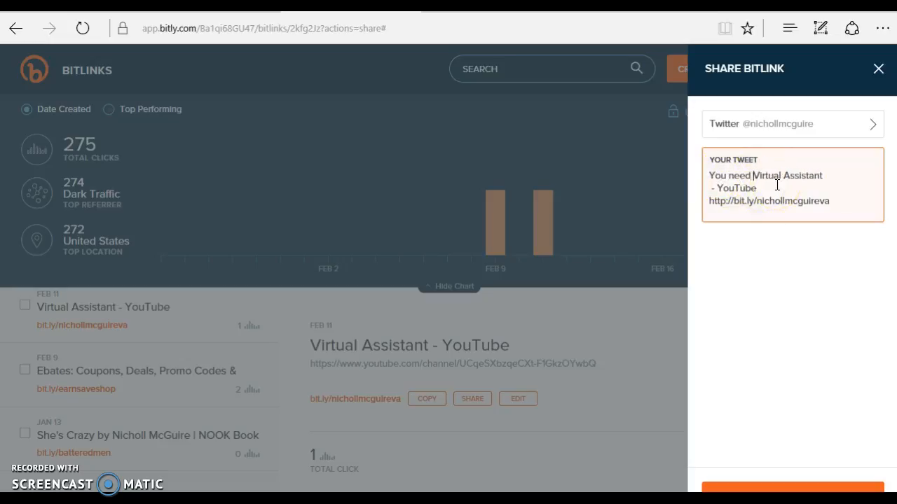
type("a v")
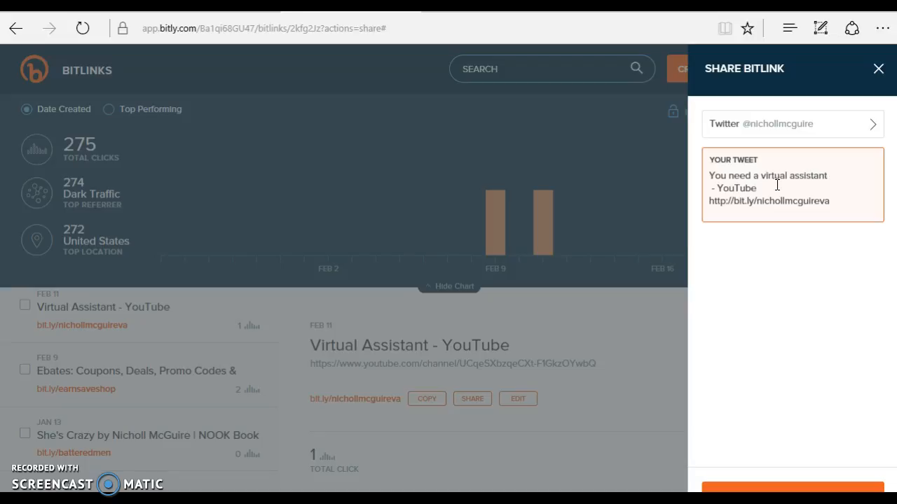
type("? See")
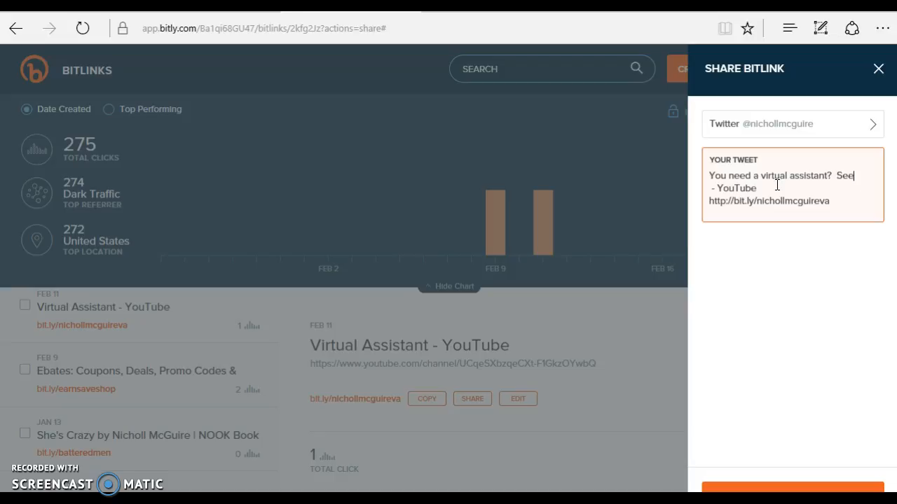
type("here:")
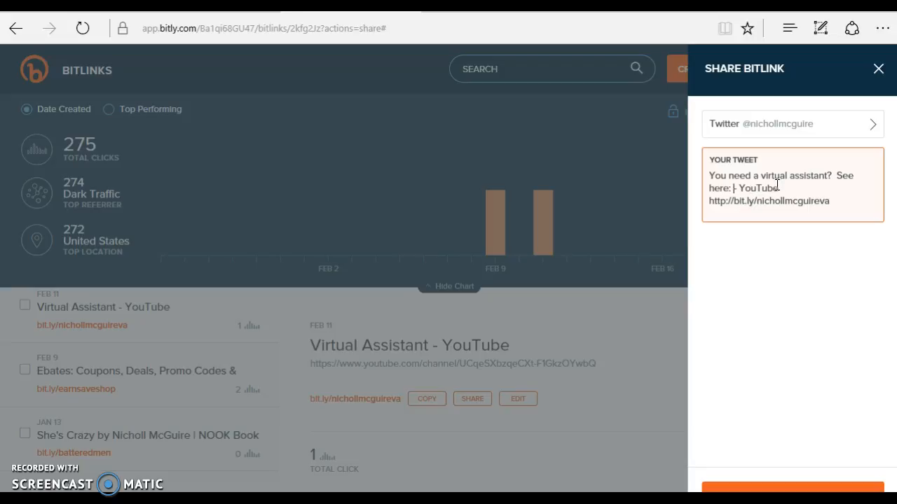
type("Do y")
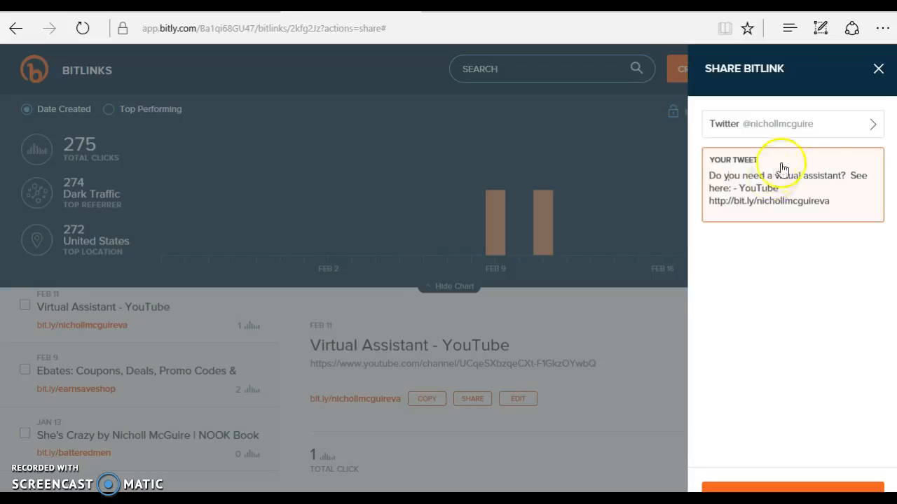
mouse_move(832, 312)
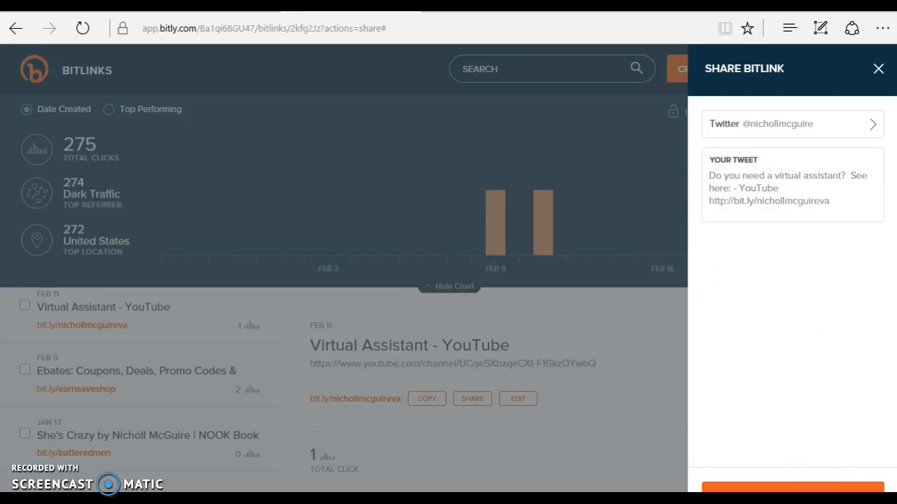
left_click(793, 483)
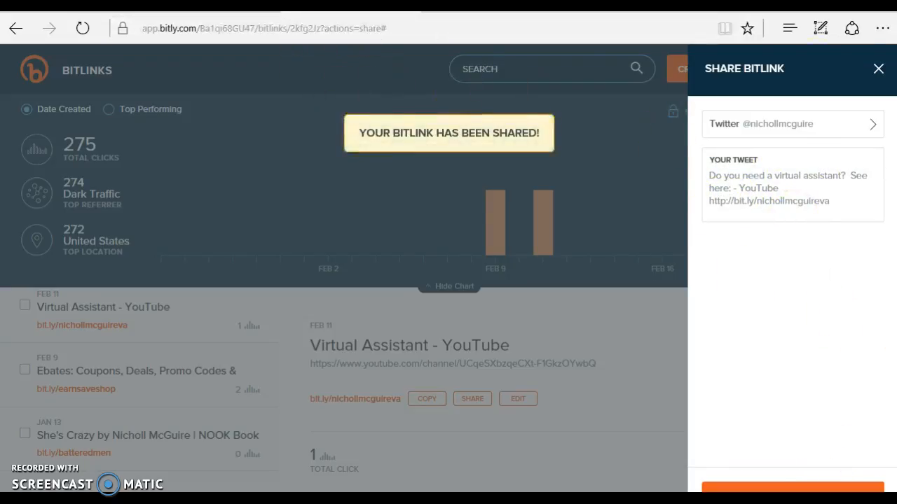
left_click(879, 69)
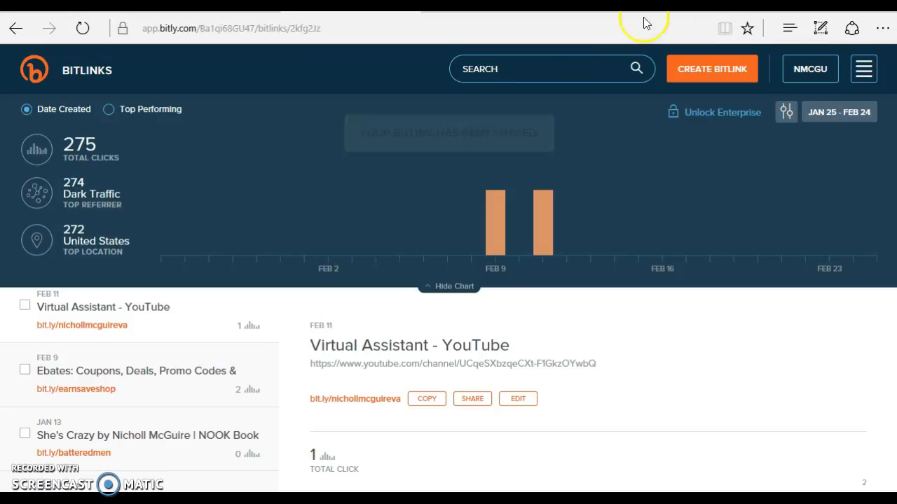
mouse_move(376, 77)
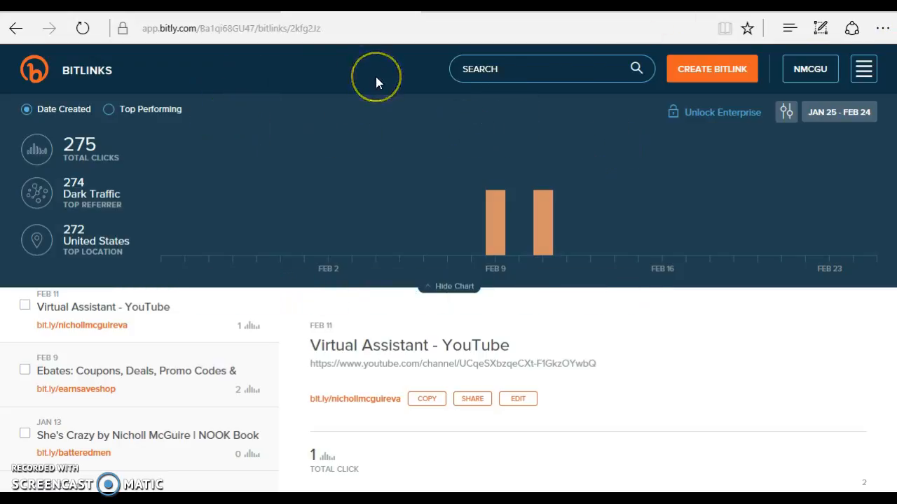
mouse_move(378, 77)
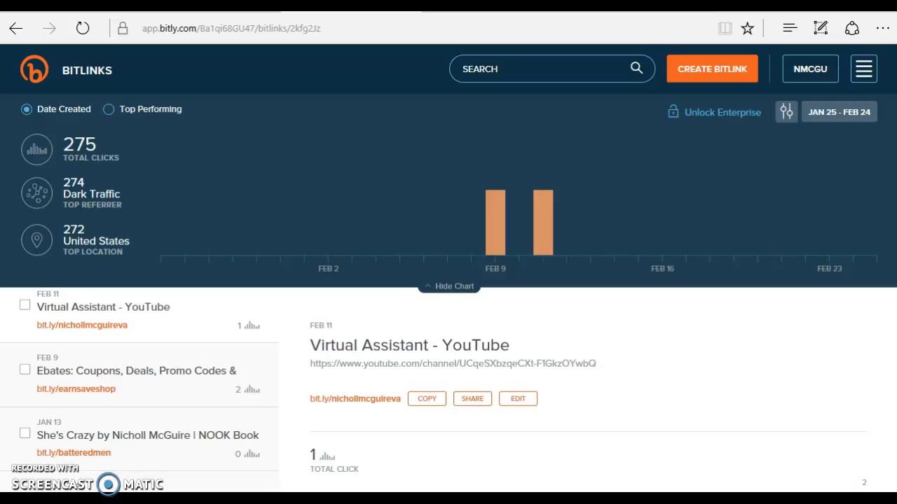
mouse_move(495, 197)
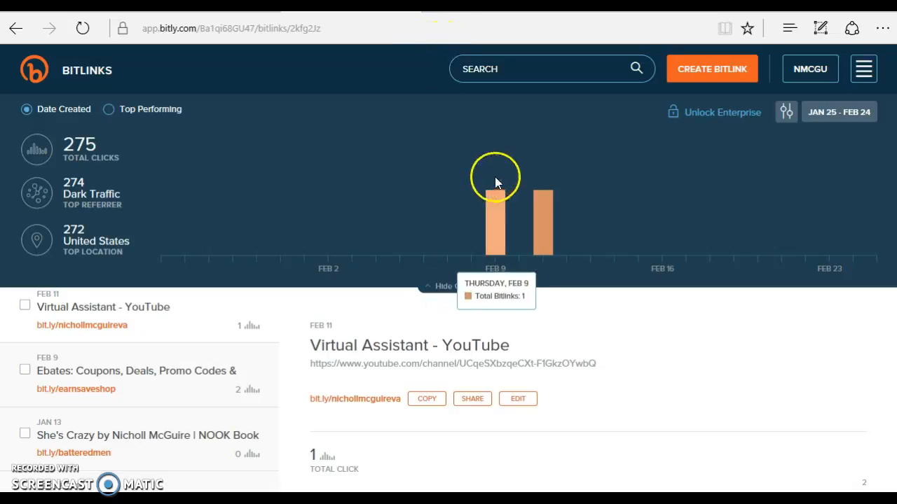
mouse_move(494, 293)
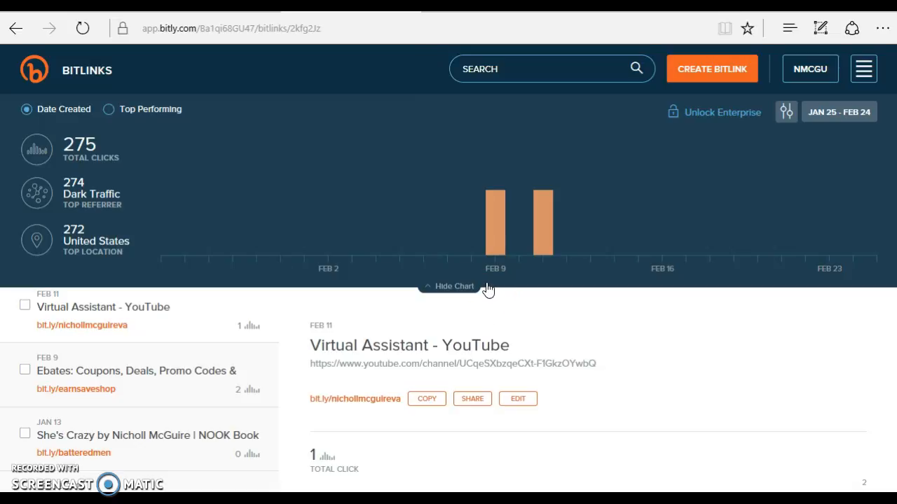
mouse_move(436, 272)
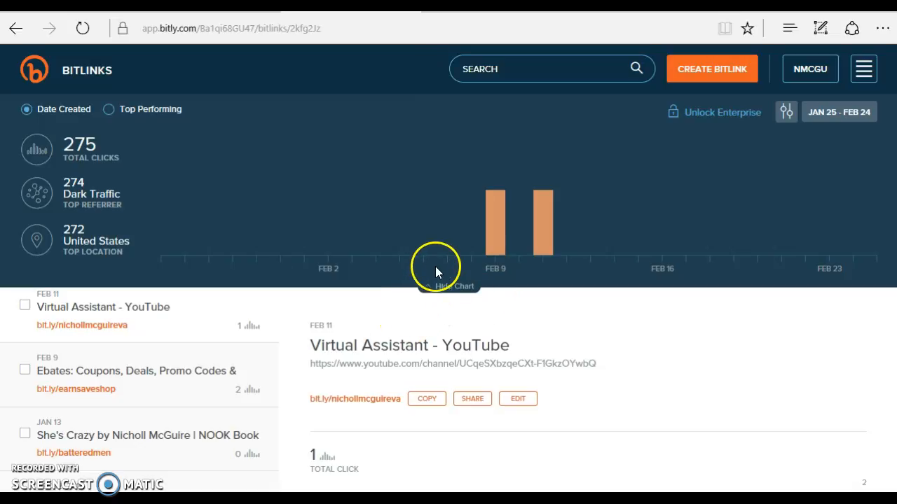
mouse_move(378, 350)
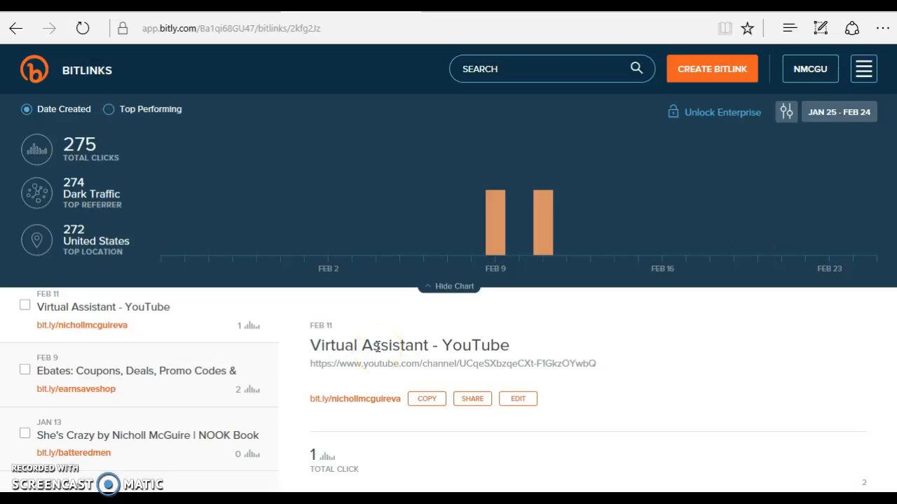
mouse_move(173, 292)
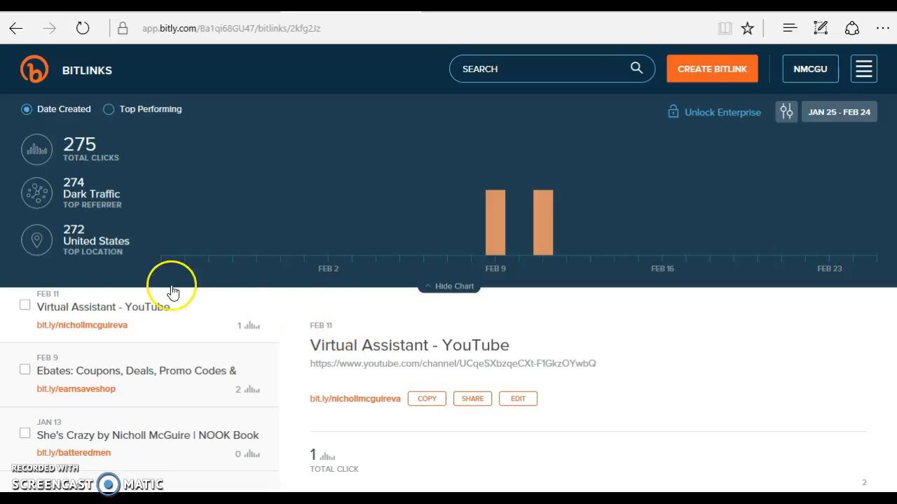